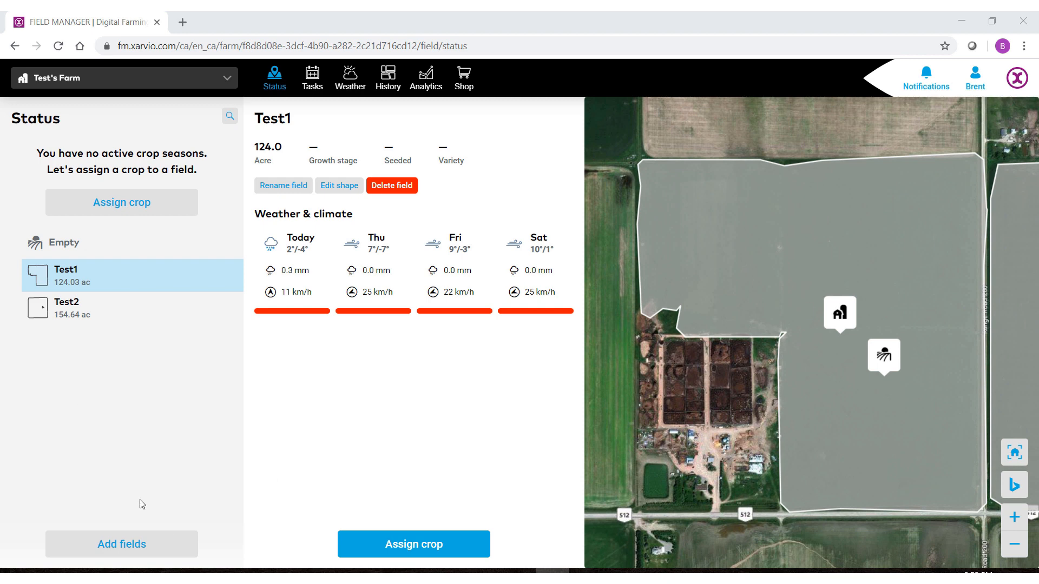
Open the Add fields options from the bottom of the Status panel.
{"action": "left_click", "coordinate": [121, 544]}
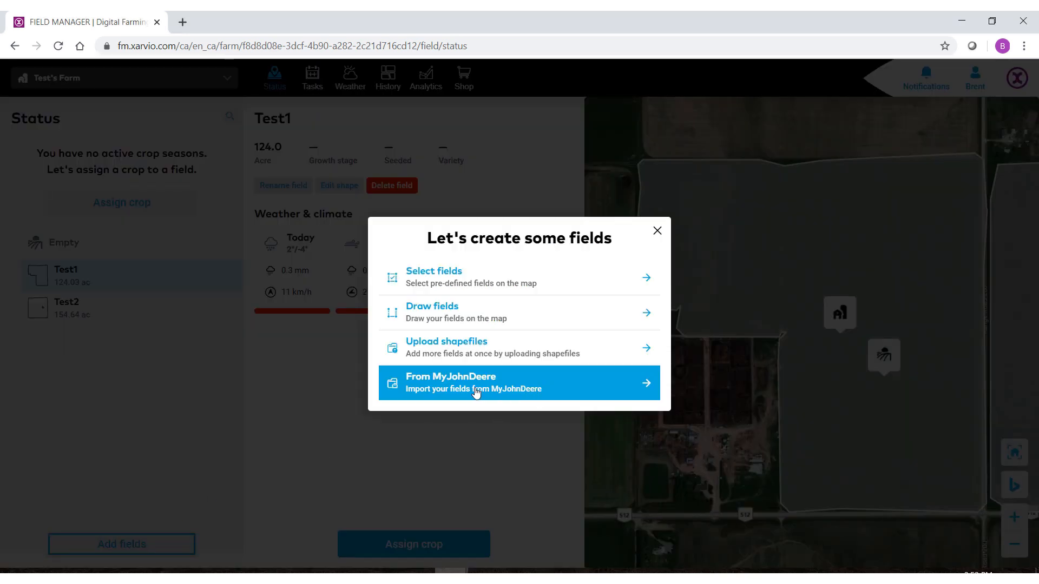
{"action": "mouse_move", "coordinate": [488, 389]}
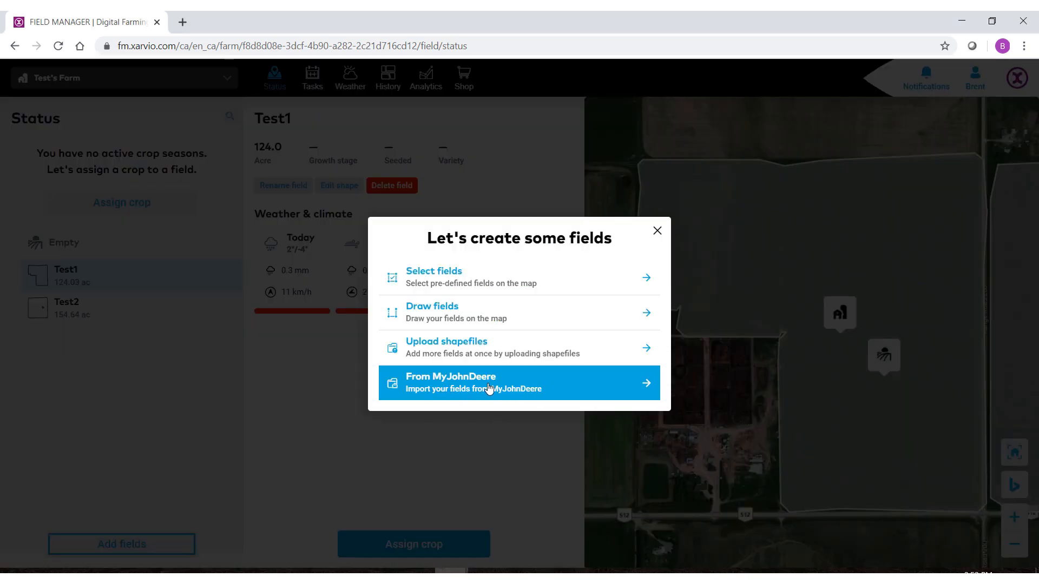
{"action": "mouse_move", "coordinate": [398, 378]}
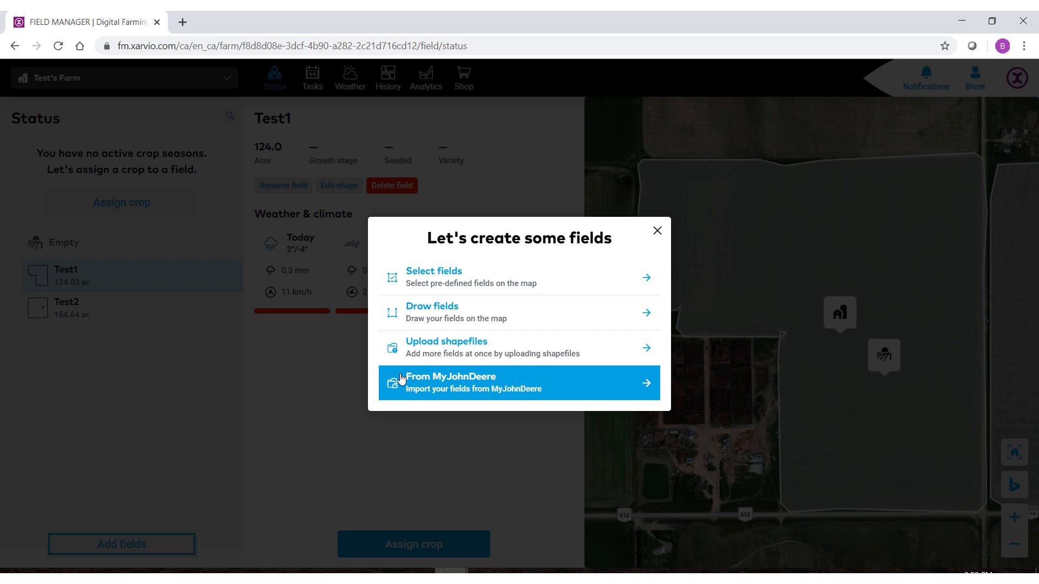
{"action": "mouse_move", "coordinate": [488, 386]}
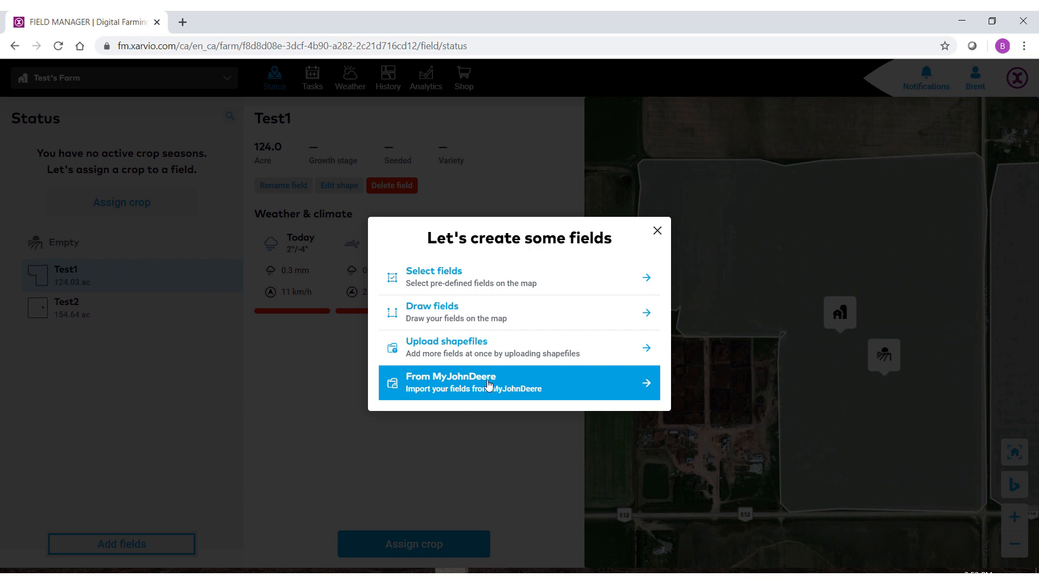
{"action": "mouse_move", "coordinate": [557, 387]}
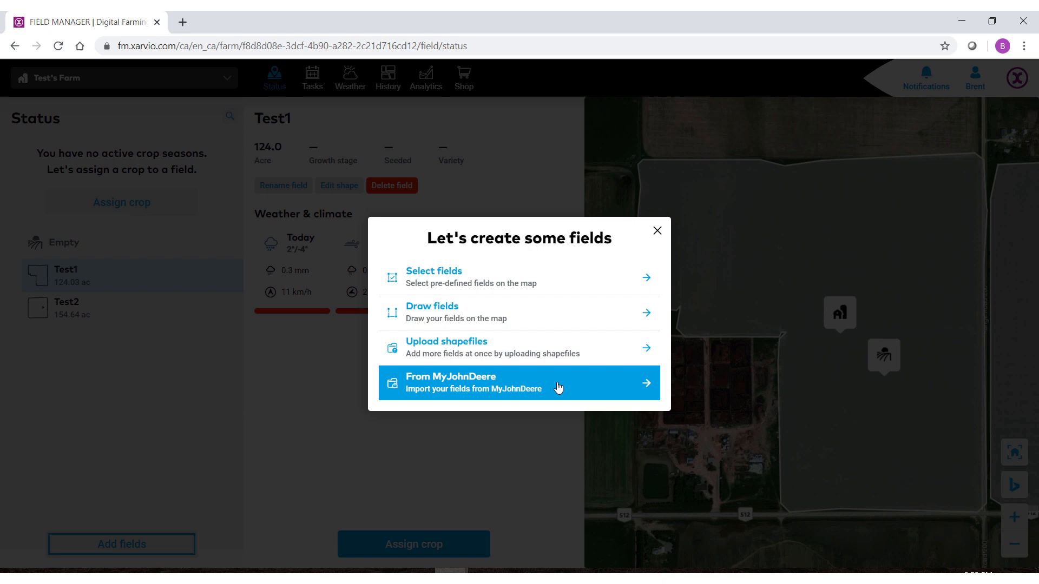
Choose the From MyJohnDeere import route and connect to the John Deere account.
{"action": "left_click", "coordinate": [518, 383]}
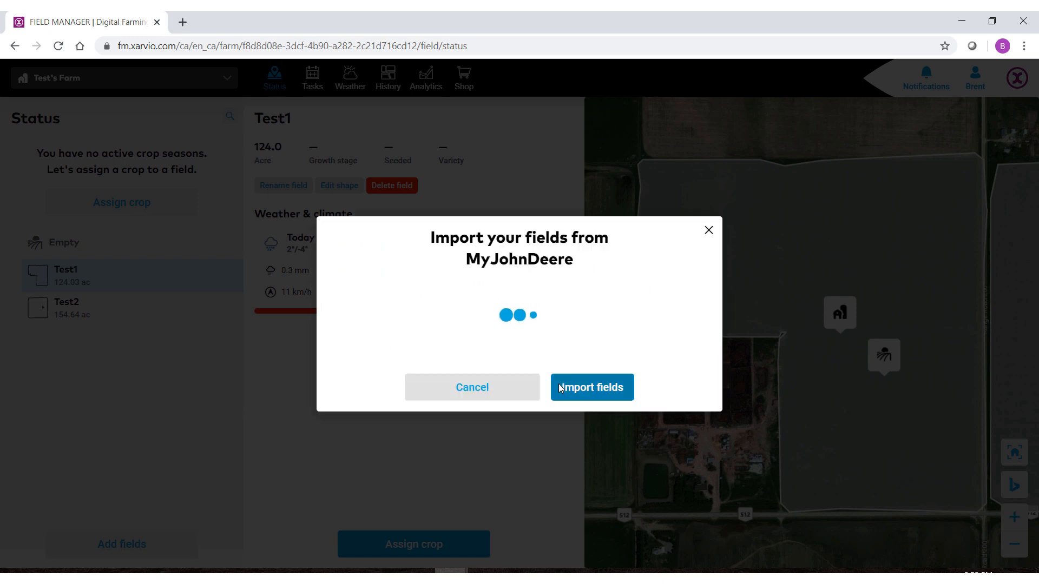
{"action": "left_click", "coordinate": [590, 387]}
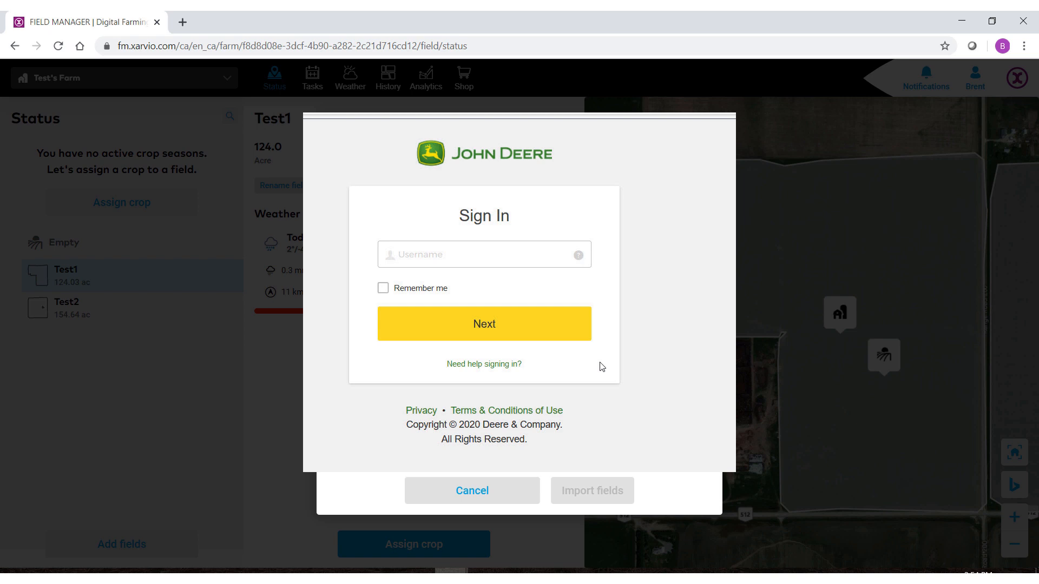
Finish sign-in and show fields for Xarvio Digital Farming organisation's Cheadle farm.
{"action": "left_click", "coordinate": [484, 324]}
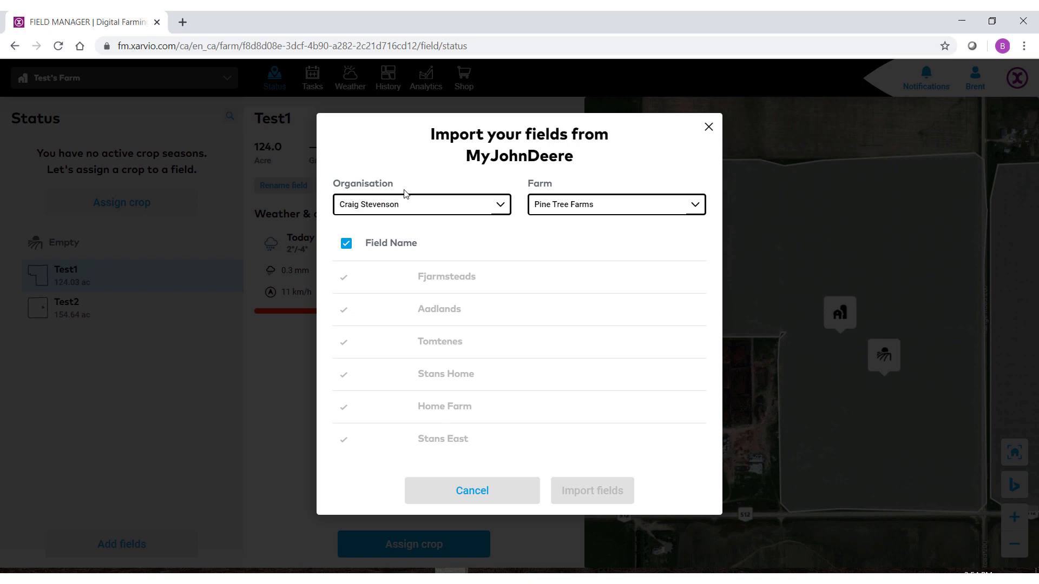
{"action": "mouse_move", "coordinate": [508, 227]}
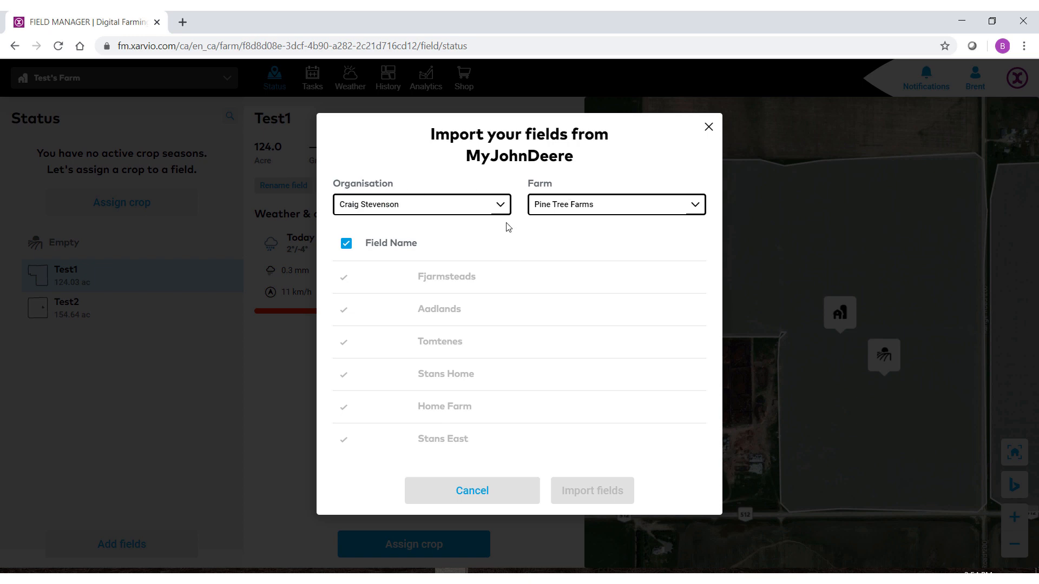
{"action": "left_click", "coordinate": [421, 204]}
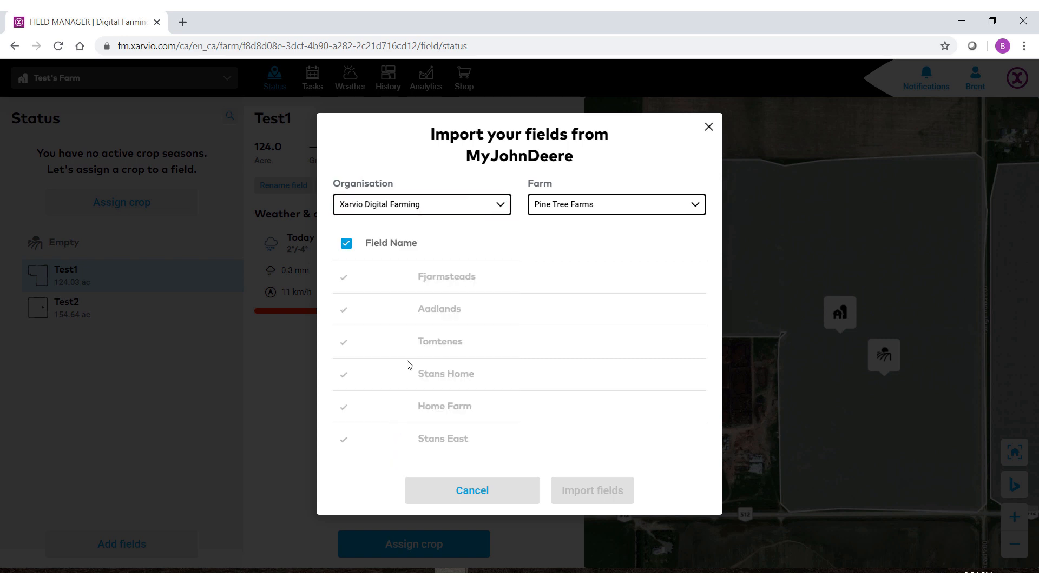
{"action": "left_click", "coordinate": [614, 204]}
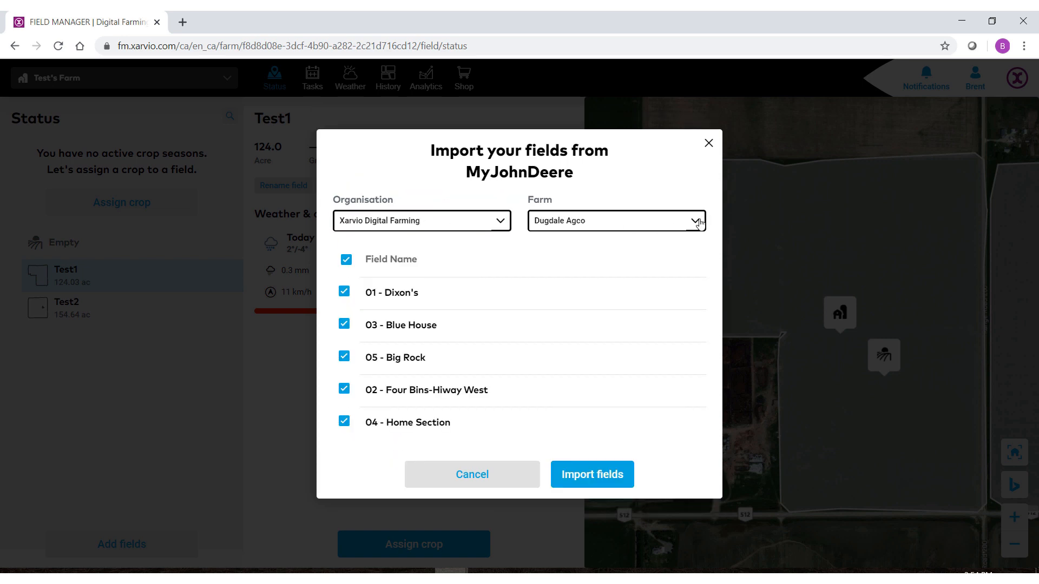
{"action": "left_click", "coordinate": [614, 221]}
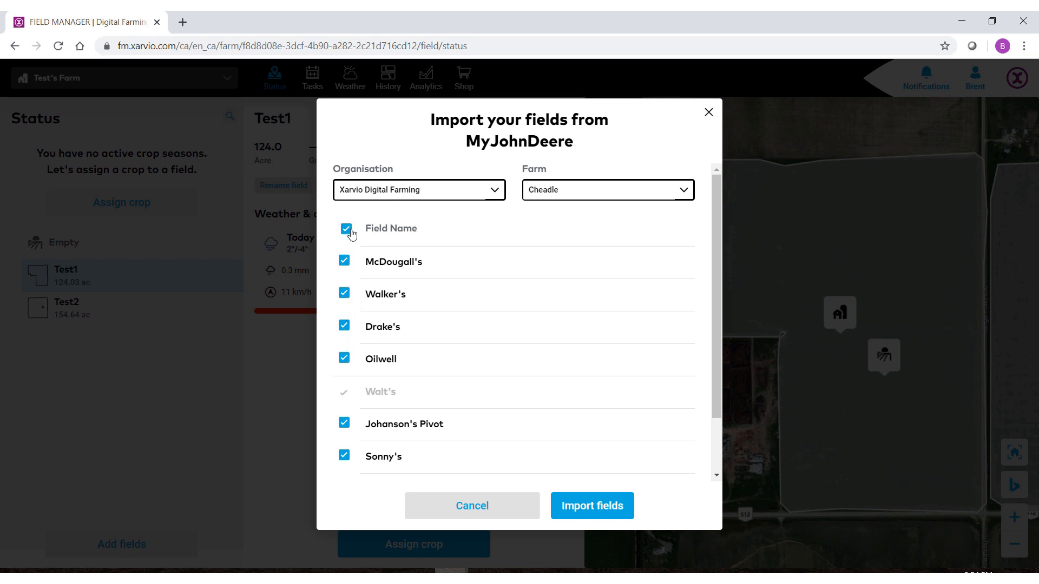
Deselect all Cheadle fields, tick only Drake's, and import it.
{"action": "left_click", "coordinate": [344, 229]}
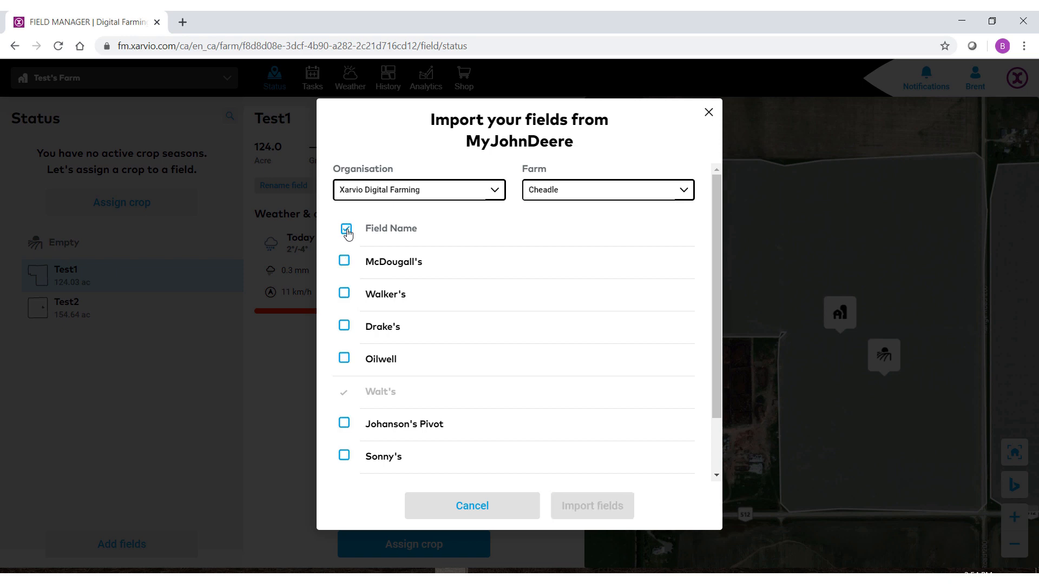
{"action": "left_click", "coordinate": [344, 230]}
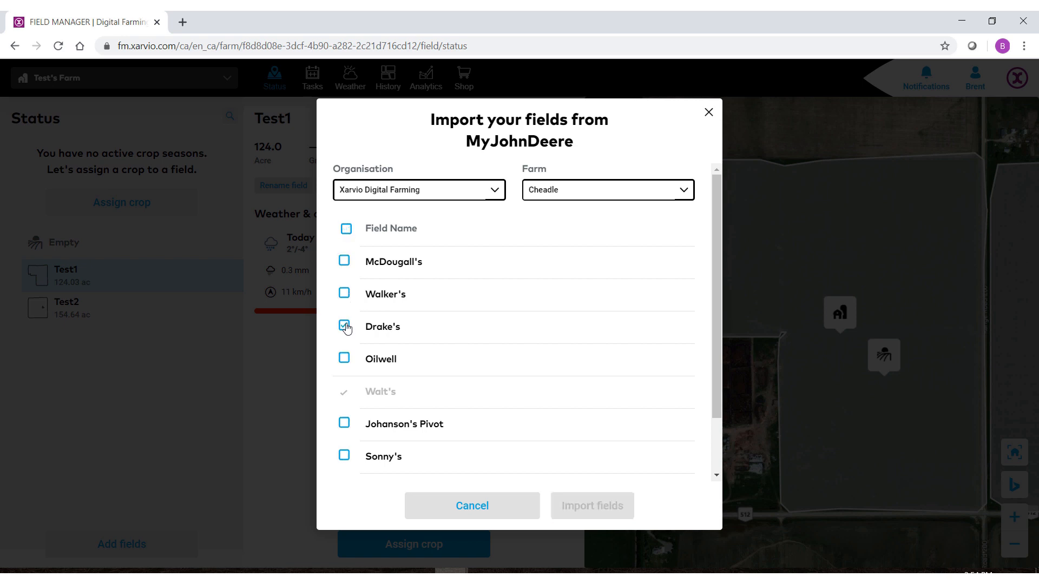
{"action": "left_click", "coordinate": [344, 325]}
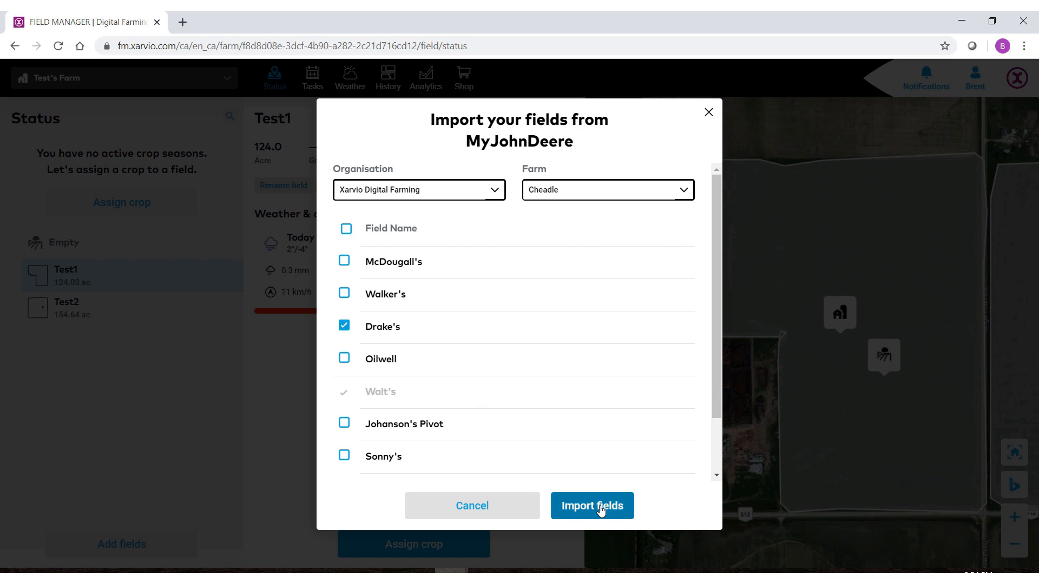
{"action": "left_click", "coordinate": [591, 506]}
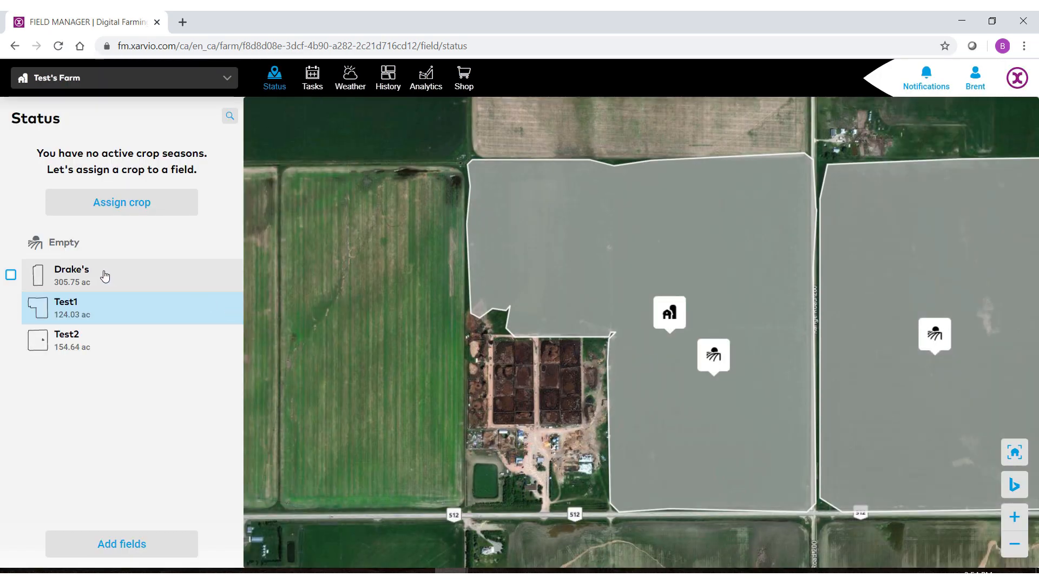
Reload the page and open Drake's to show its 305.8-acre details and boundary.
{"action": "left_click", "coordinate": [10, 275]}
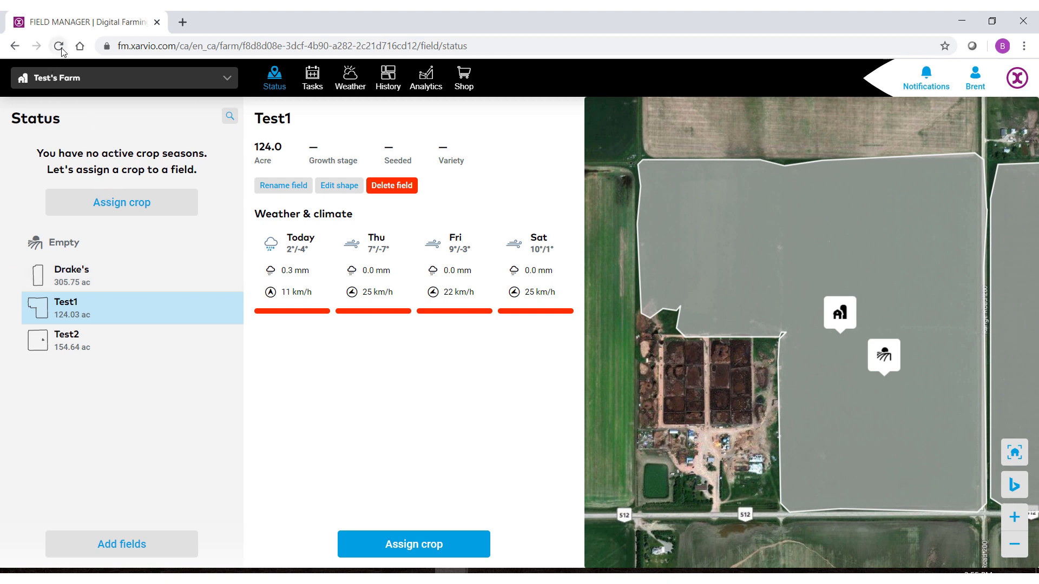
{"action": "left_click", "coordinate": [60, 46]}
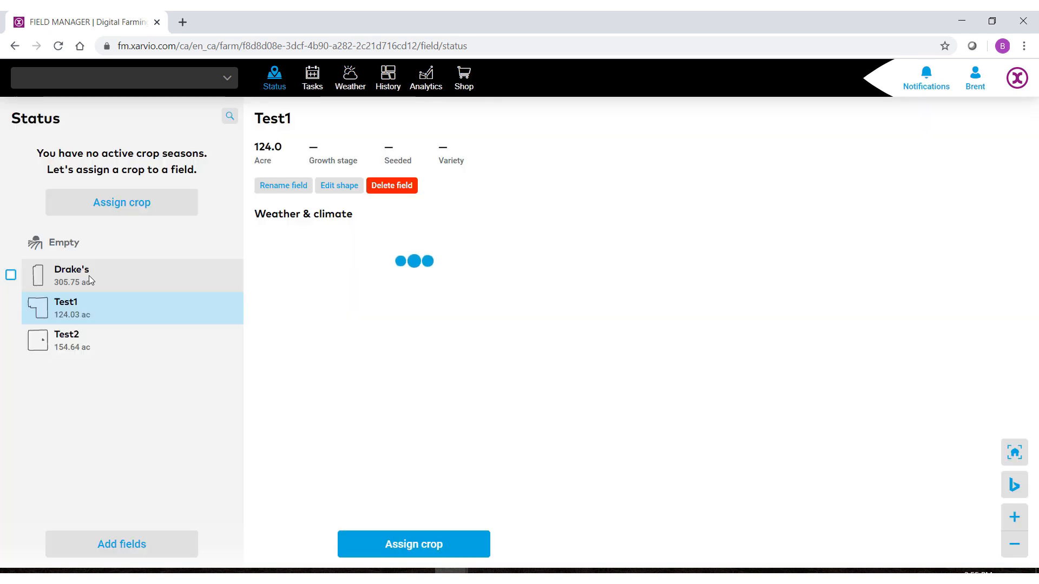
{"action": "left_click", "coordinate": [72, 275]}
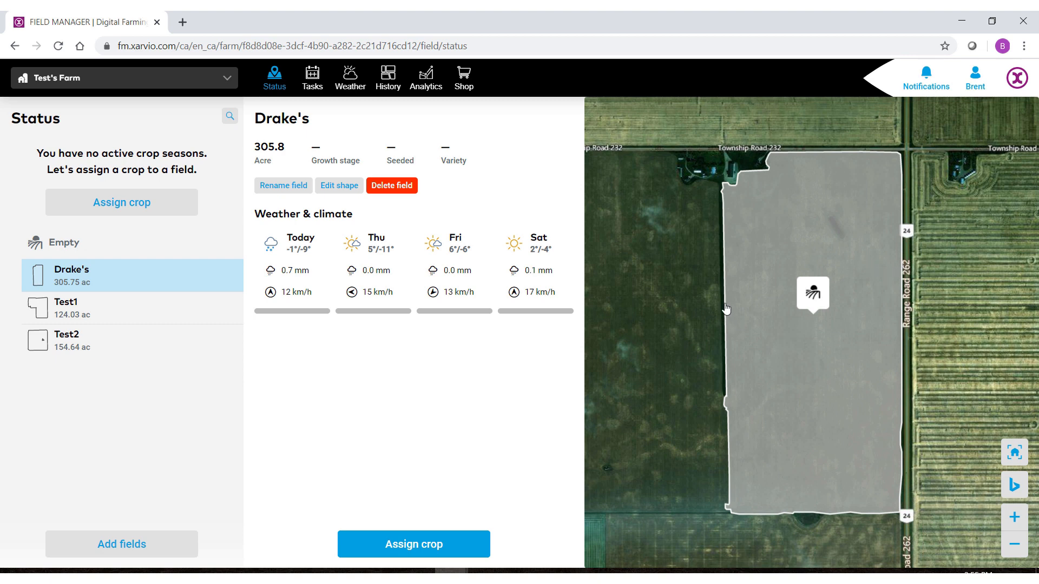
{"action": "mouse_move", "coordinate": [740, 348]}
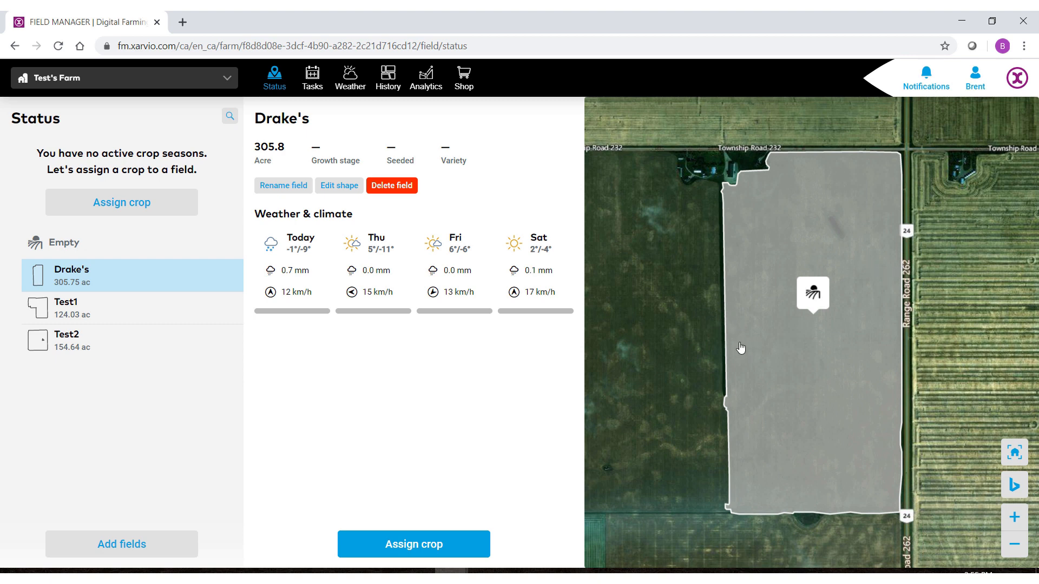